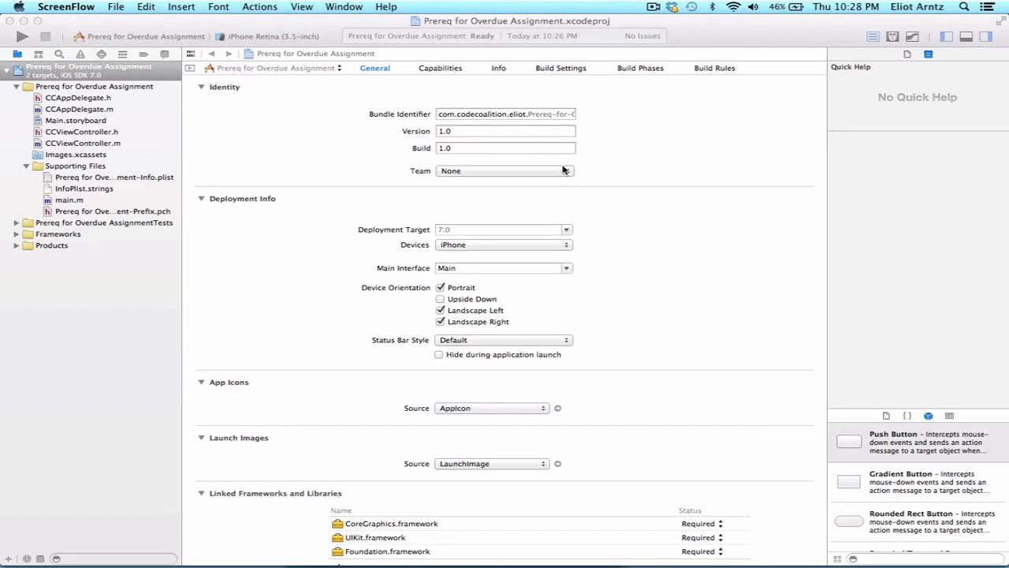
pyautogui.moveTo(151, 213)
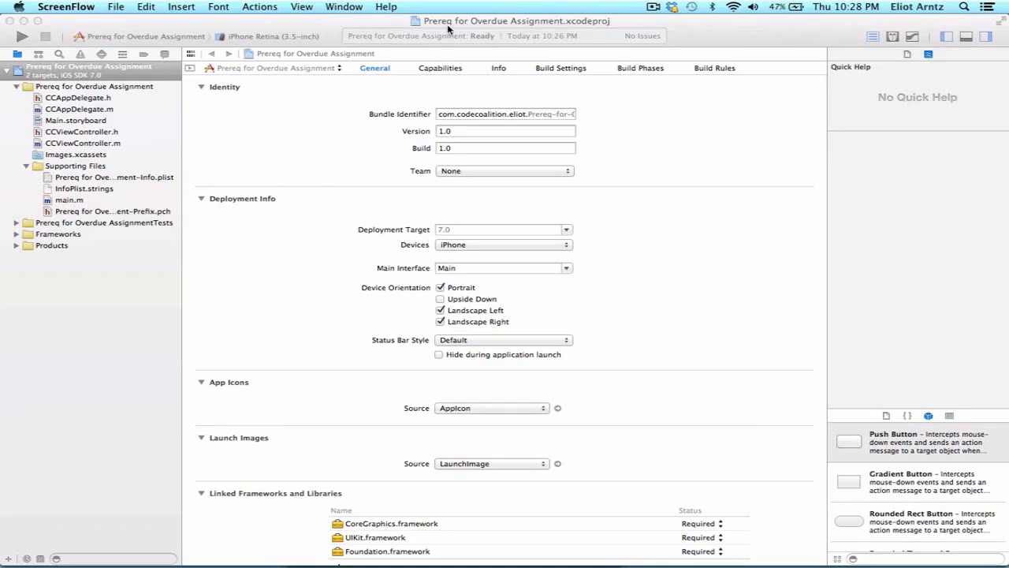
pyautogui.moveTo(76, 213)
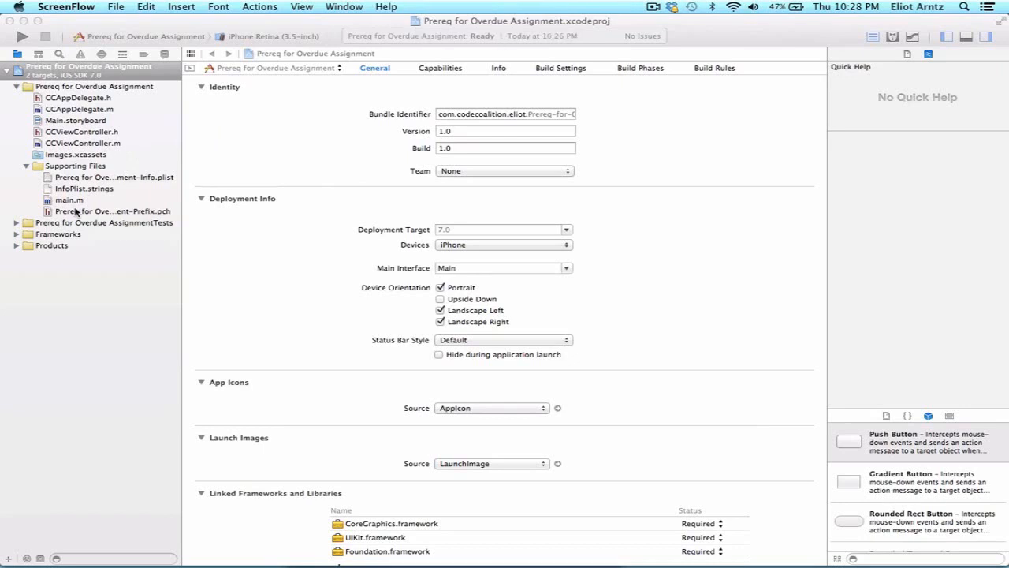
# Step: Show the project's Prefix.pch header in the editor from the navigator
pyautogui.click(114, 211)
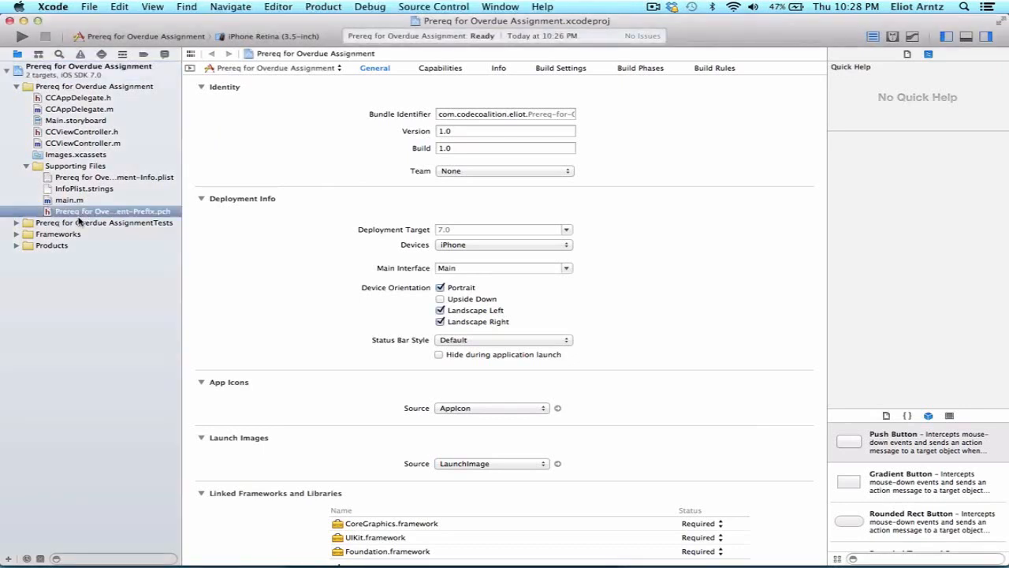
pyautogui.click(114, 212)
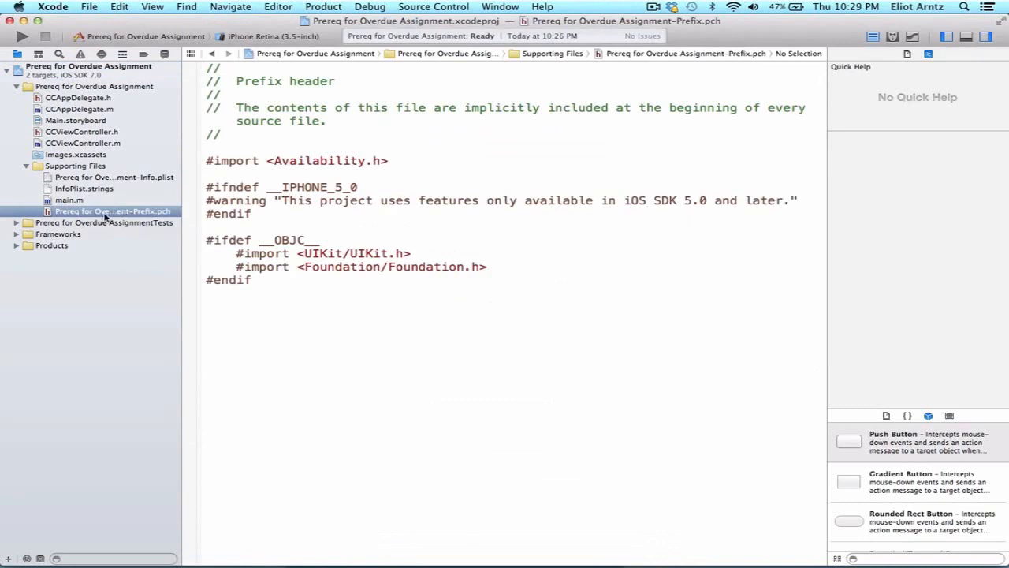
pyautogui.moveTo(356, 255)
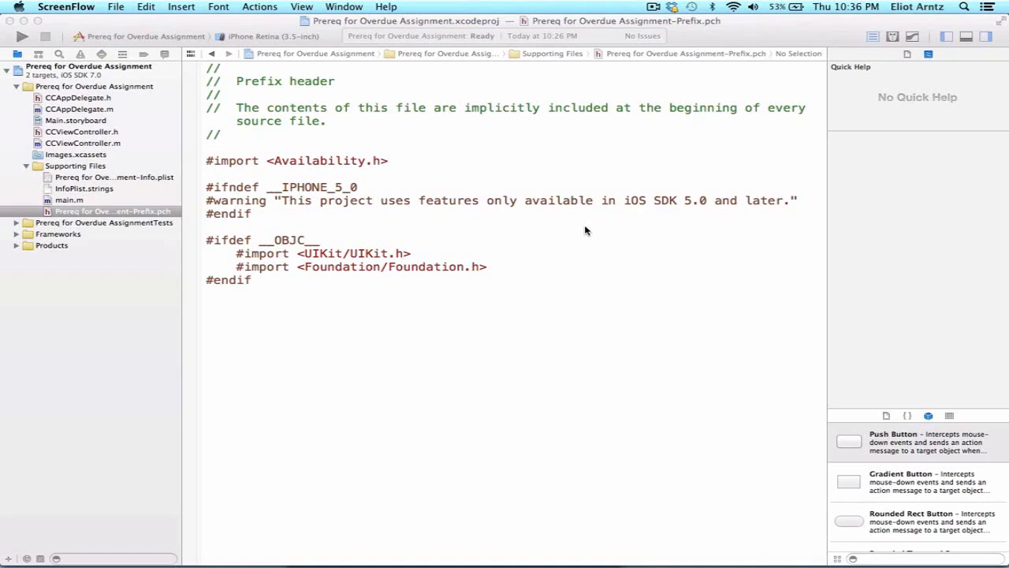
pyautogui.moveTo(448, 240)
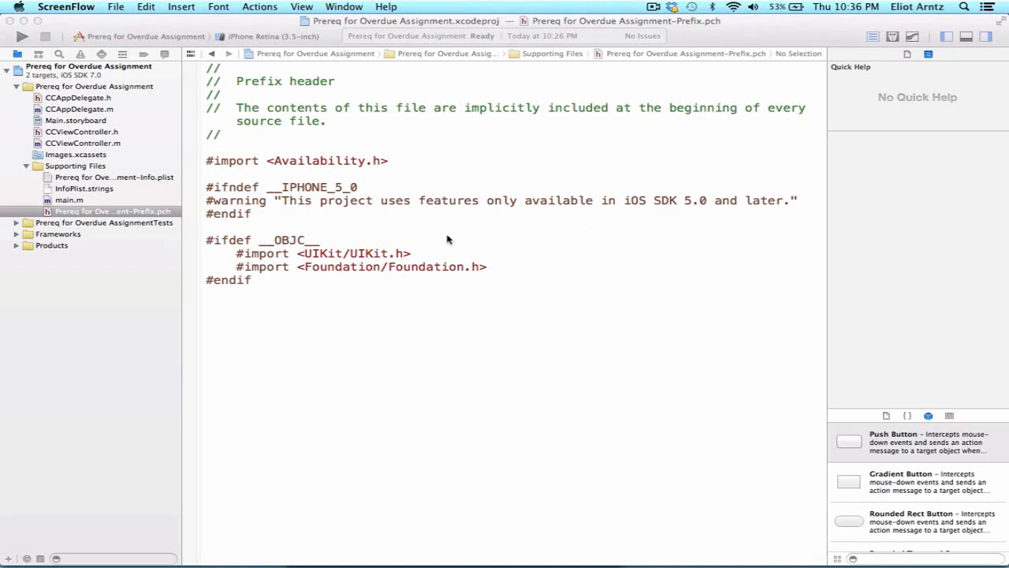
# Step: After the first #endif, add #define USER_NAME @"name" and #define USER_PASSWORD @"password"
pyautogui.press('Return')
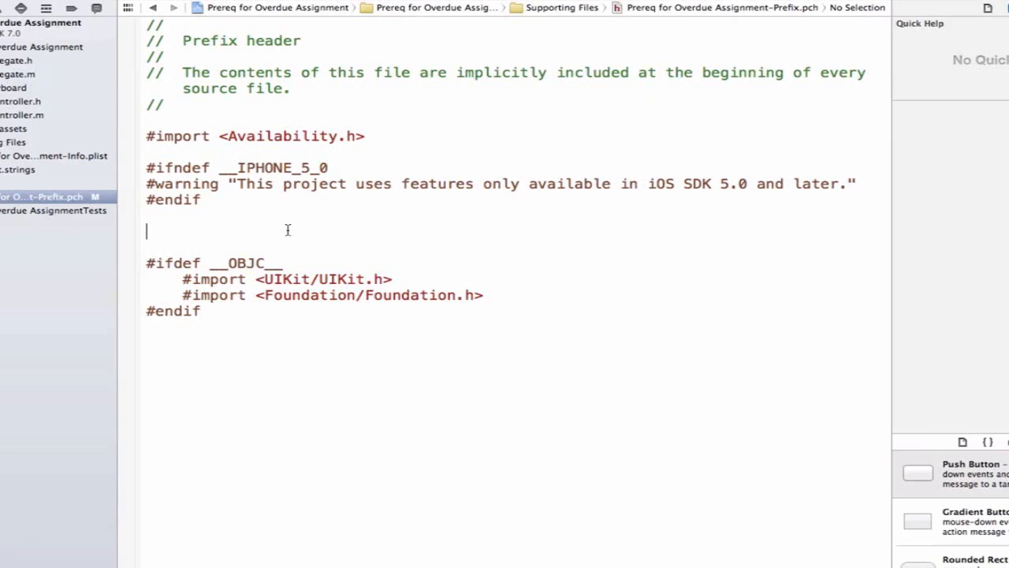
pyautogui.write('#define USER_')
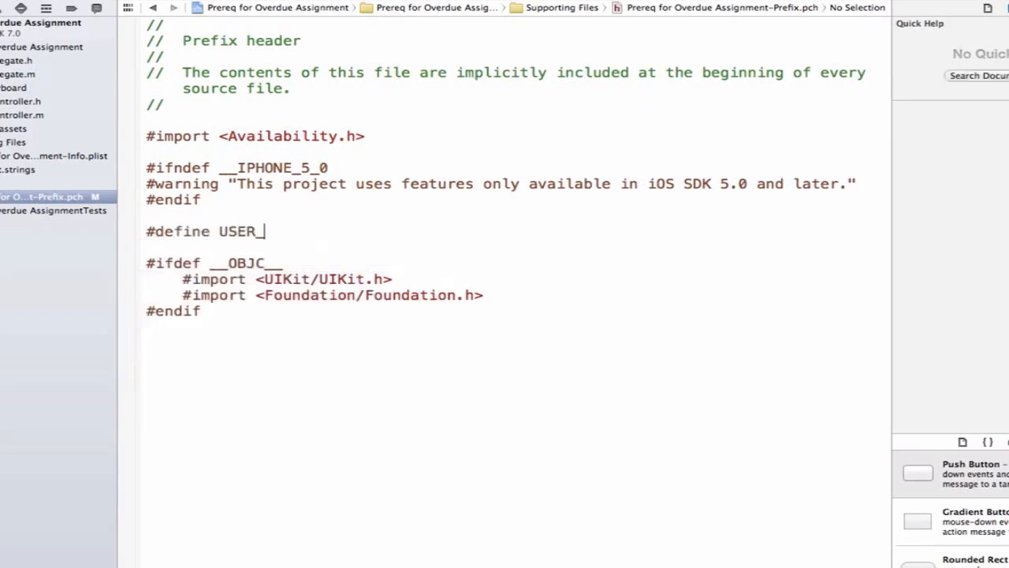
pyautogui.write('NAME')
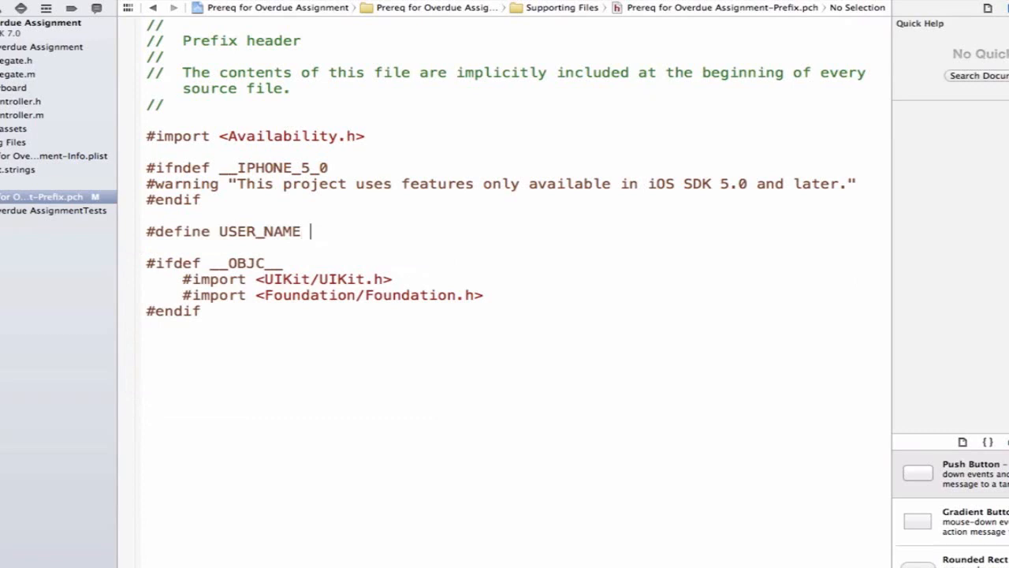
pyautogui.write('@"')
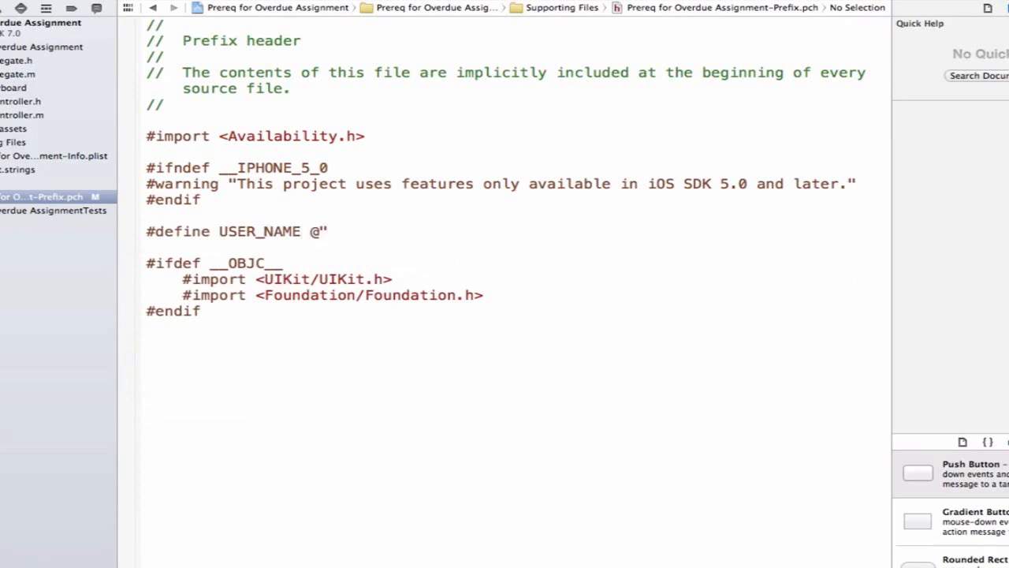
pyautogui.write('name"')
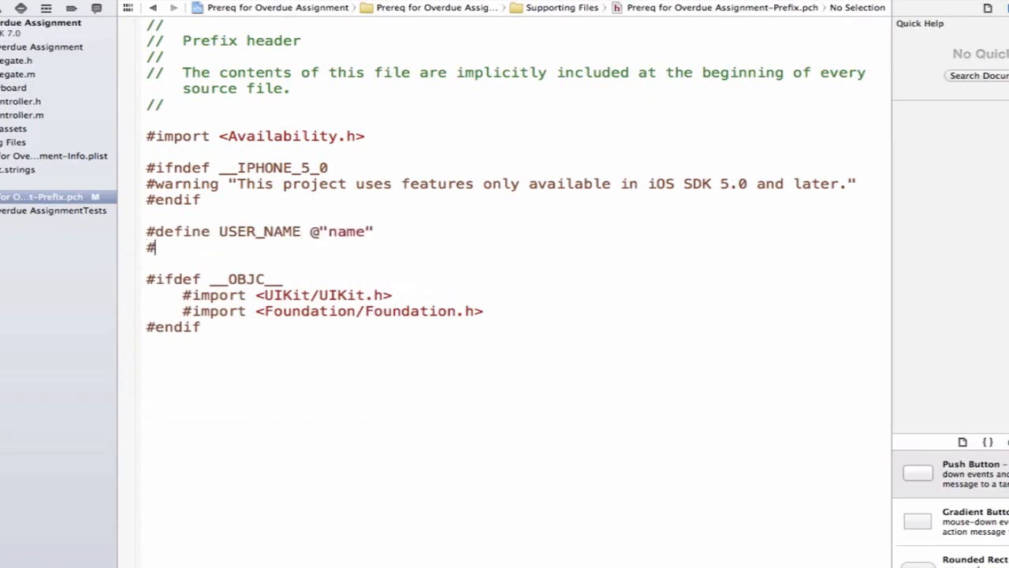
pyautogui.write('define USER_')
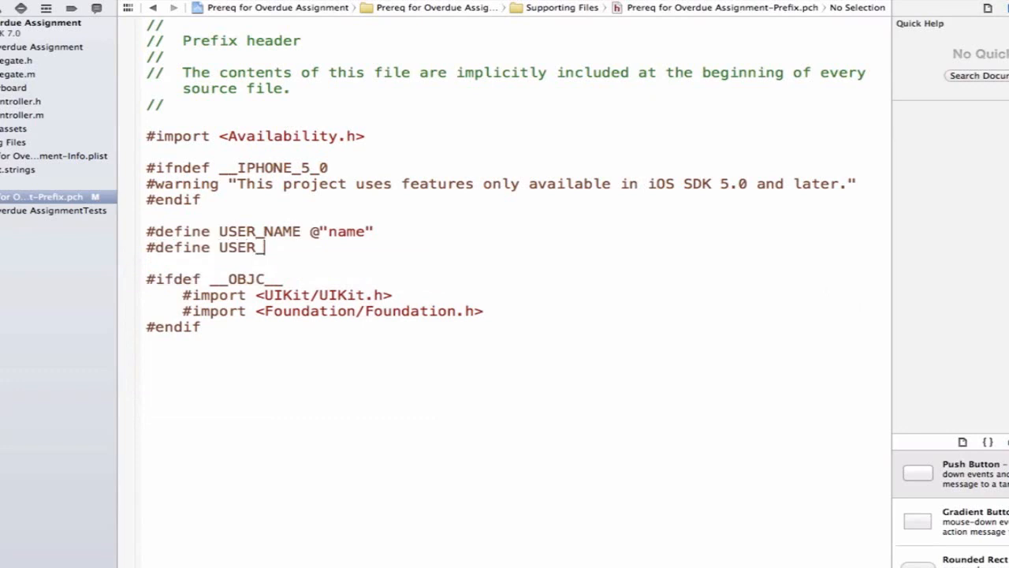
pyautogui.write('PASSWORD @"')
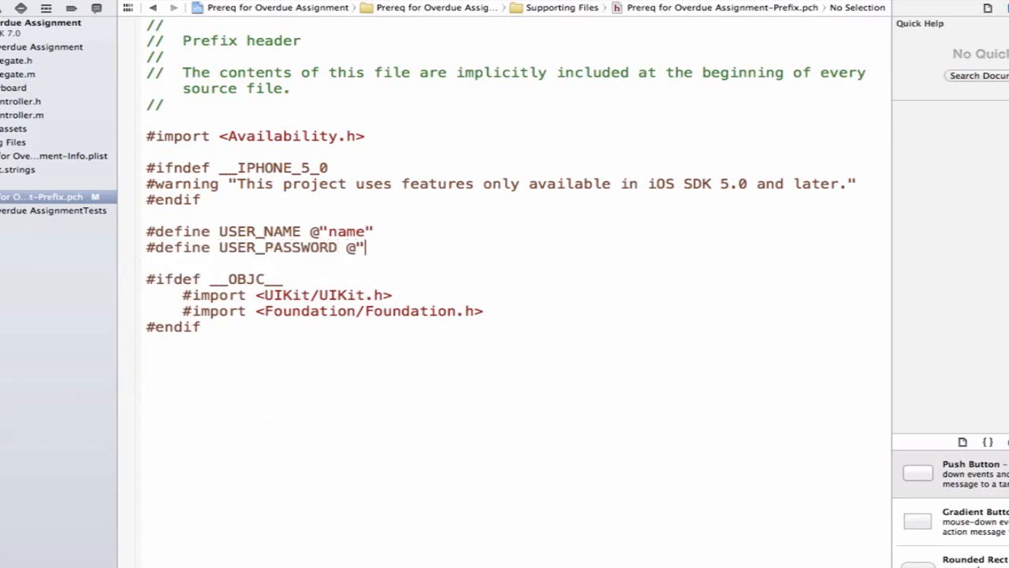
pyautogui.write('password')
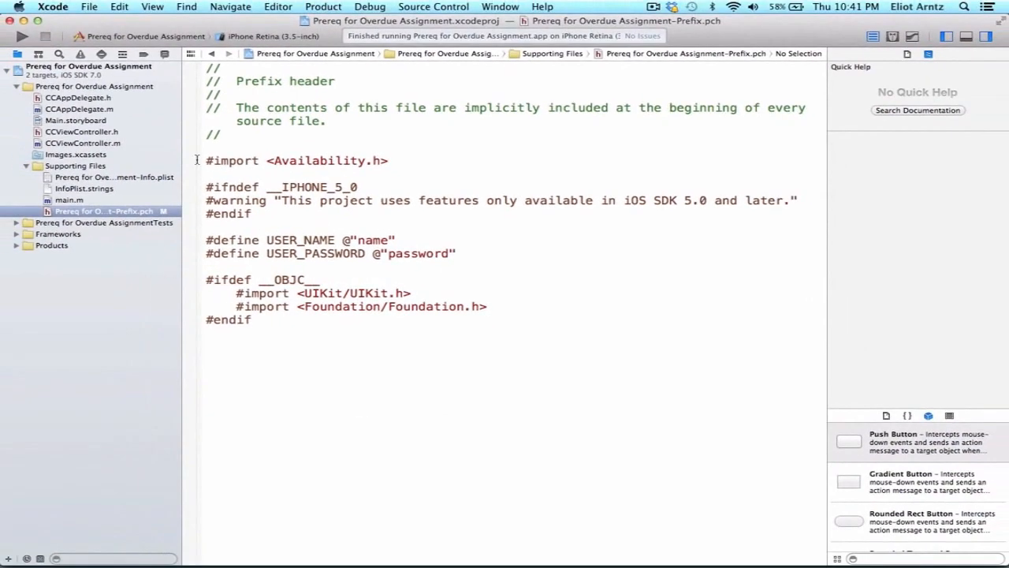
# Step: Switch to CCViewController.m to start an NSLog call inside viewDidLoad
pyautogui.click(82, 142)
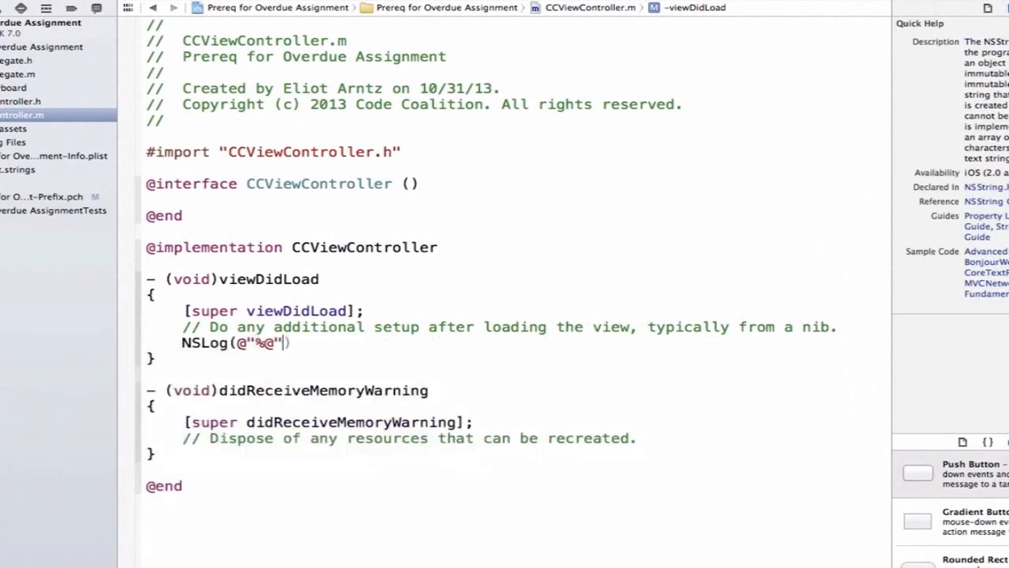
# Step: Finish the line as NSLog(@"%@ %@", USER_PASSWORD, USER_NAME);
pyautogui.write('%@", USER_PASSWORD, U')
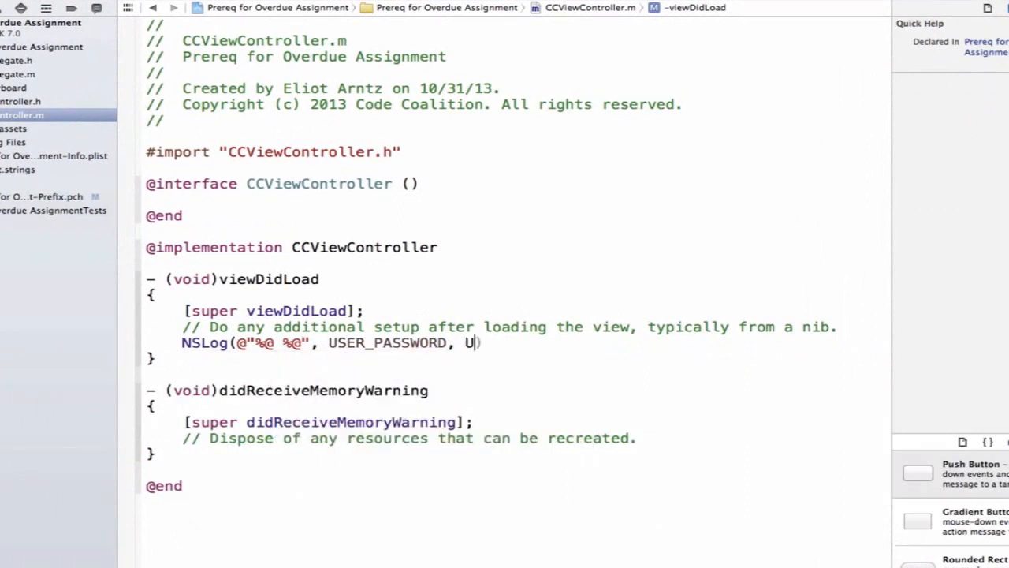
pyautogui.write('SER_NAME)')
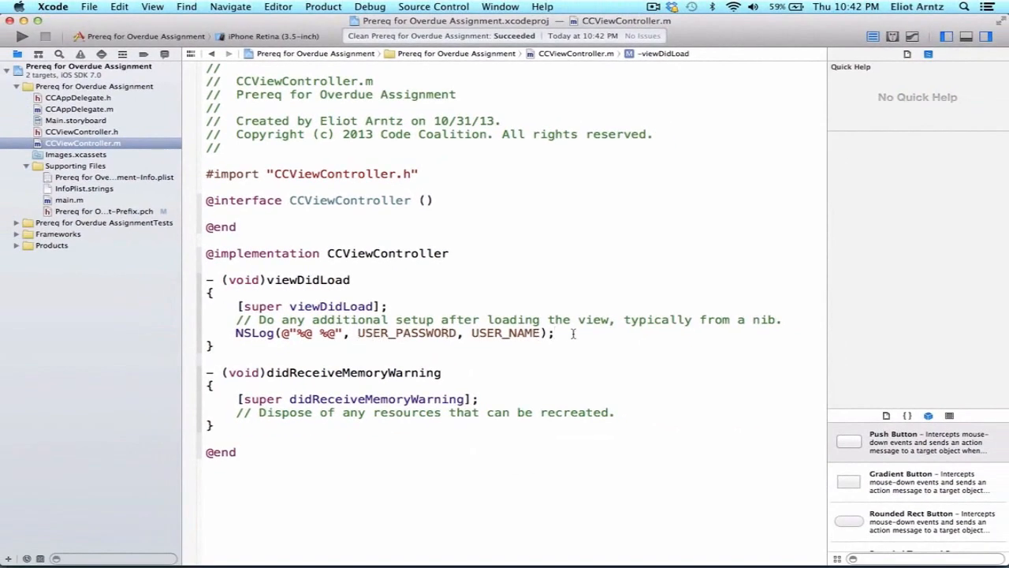
# Step: Run the app so the console prints 'password name', then inspect USER_PASSWORD's declaration
pyautogui.click(22, 37)
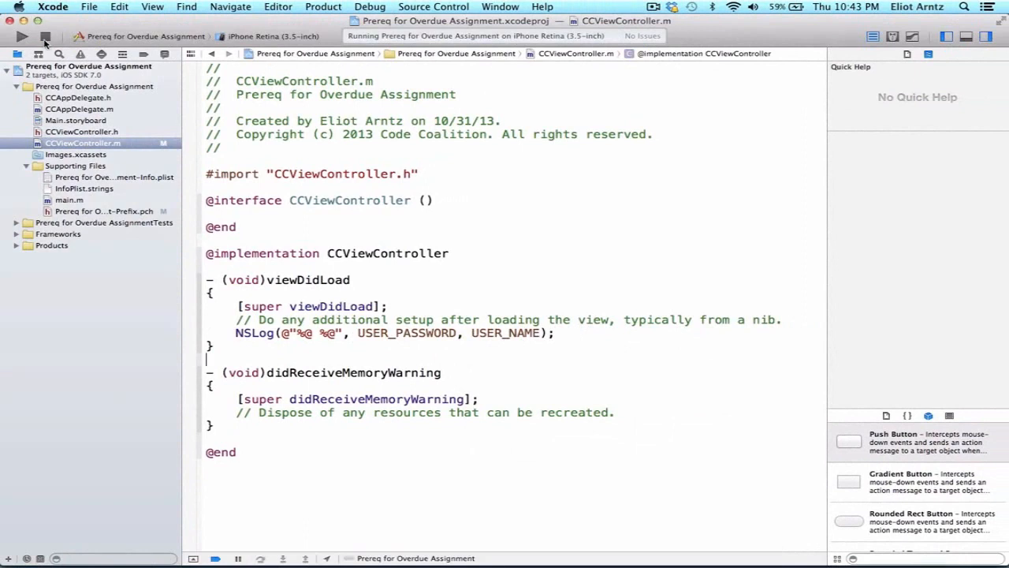
pyautogui.click(22, 36)
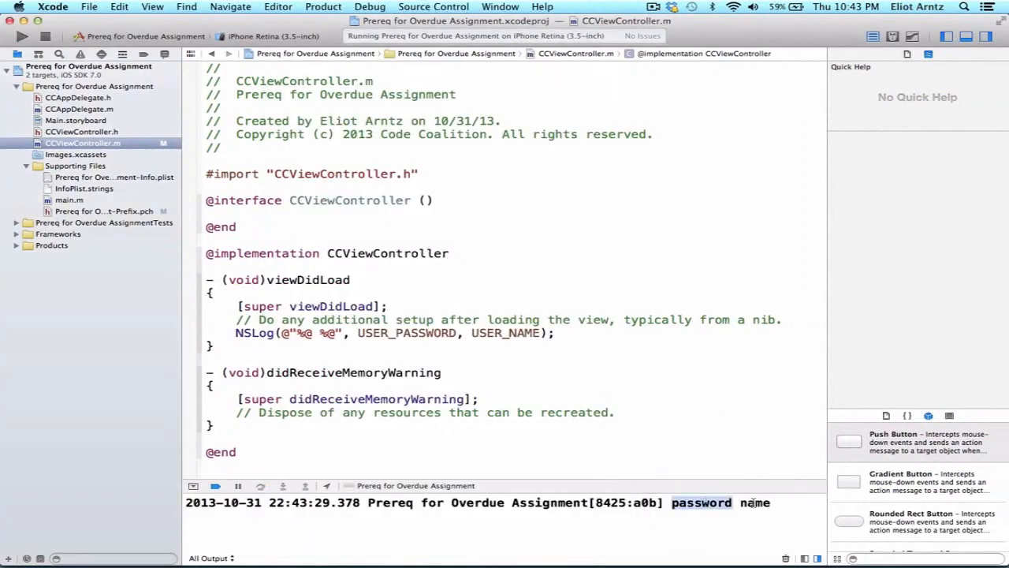
pyautogui.doubleClick(406, 332)
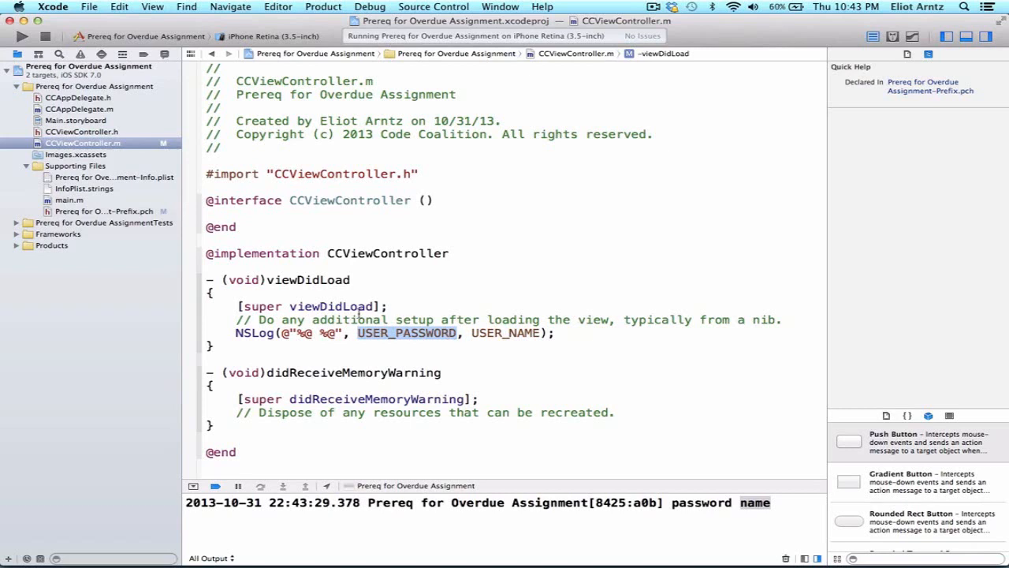
pyautogui.moveTo(176, 219)
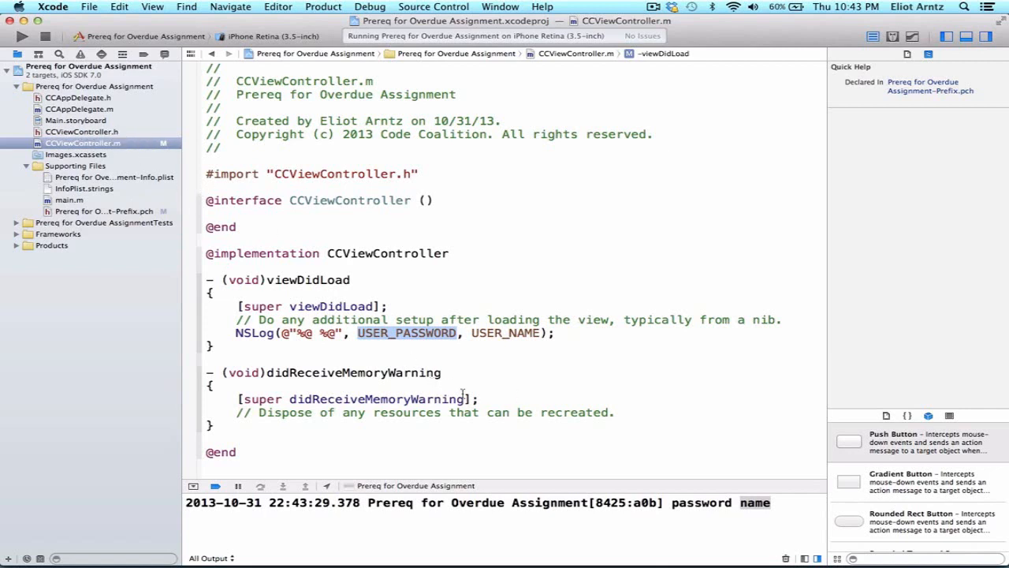
pyautogui.moveTo(332, 275)
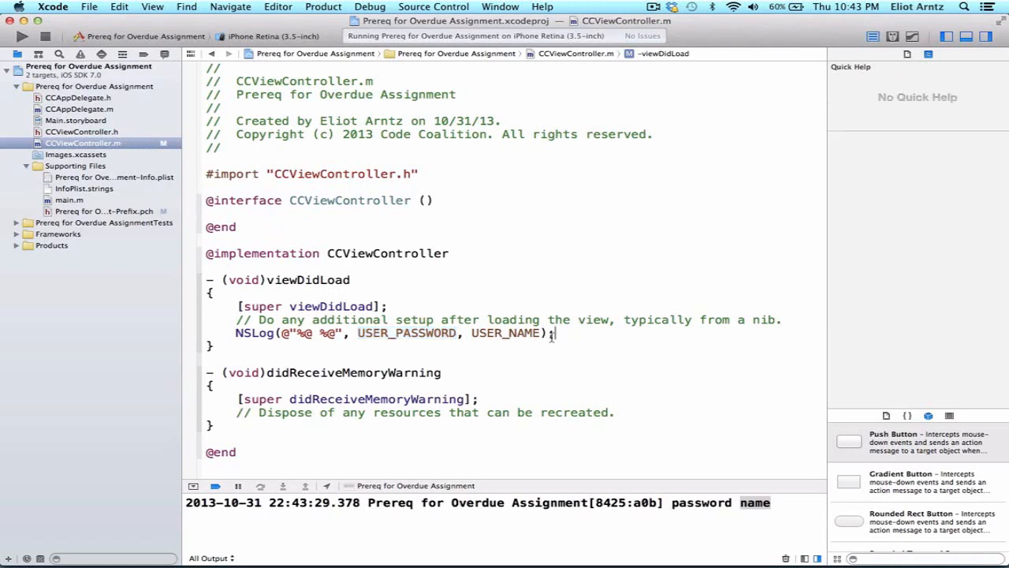
pyautogui.doubleClick(407, 333)
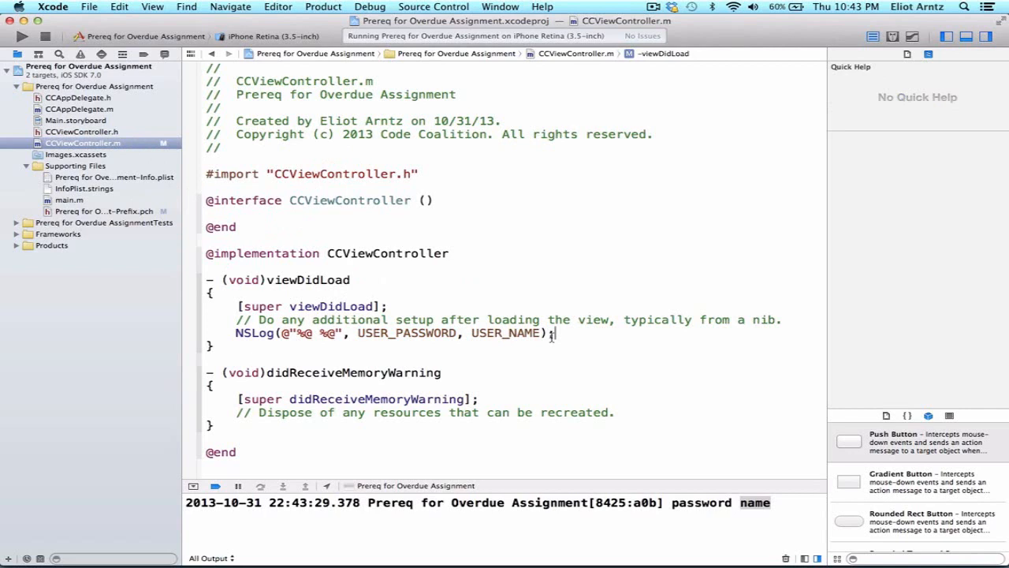